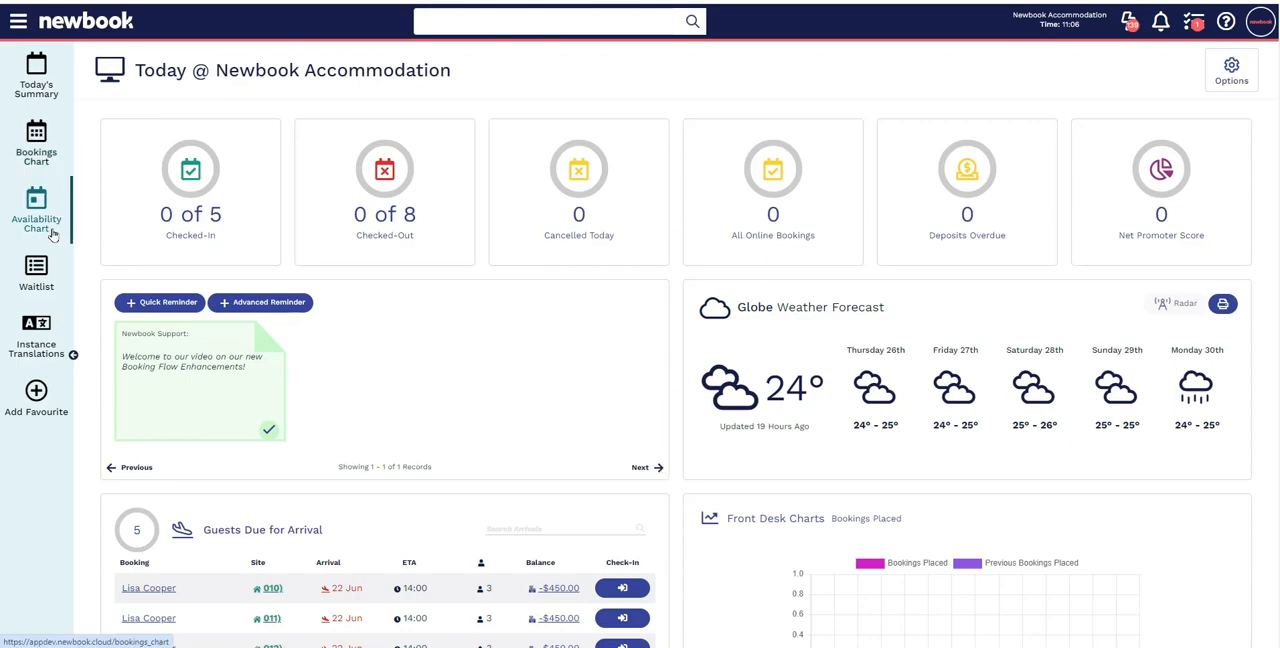
Switch from today's summary to the Bookings Chart in Regular mode.
left_click(36, 140)
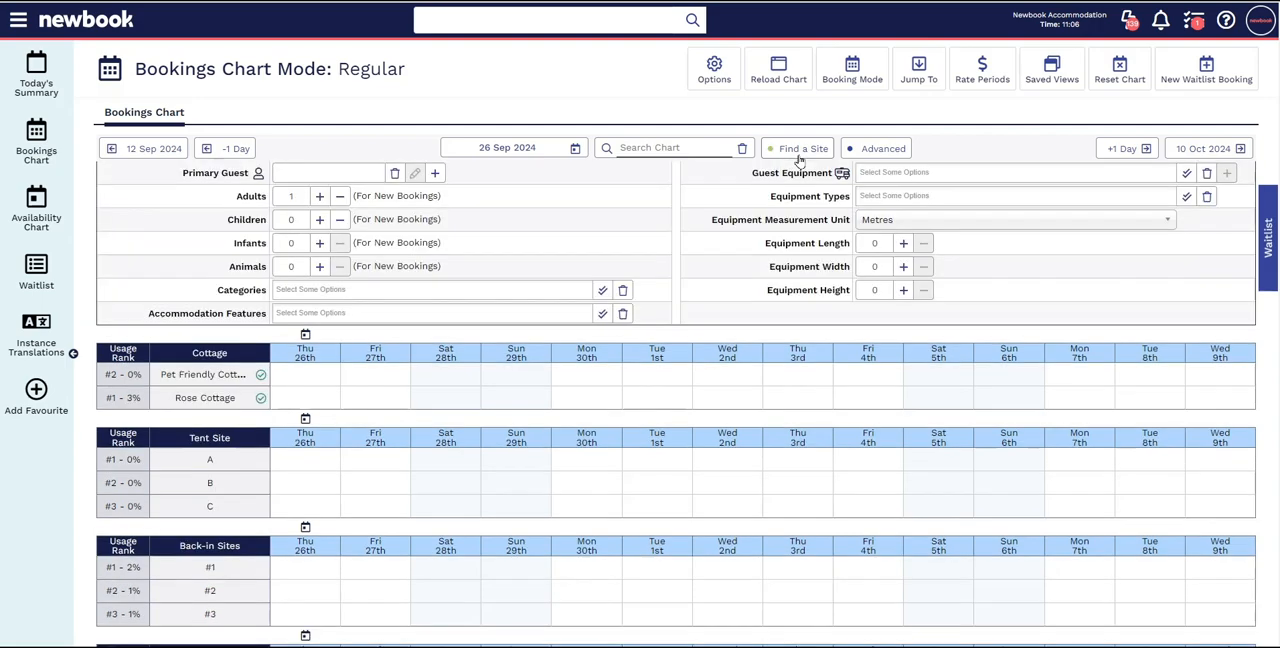
mouse_move(740, 204)
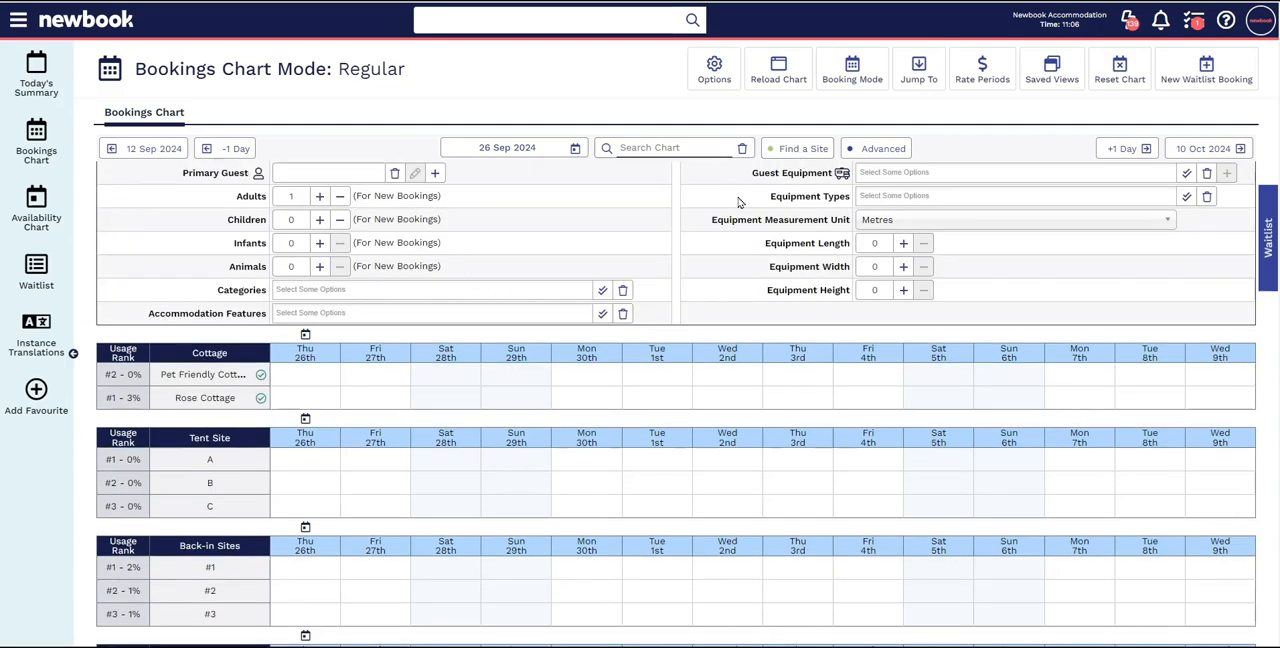
mouse_move(678, 184)
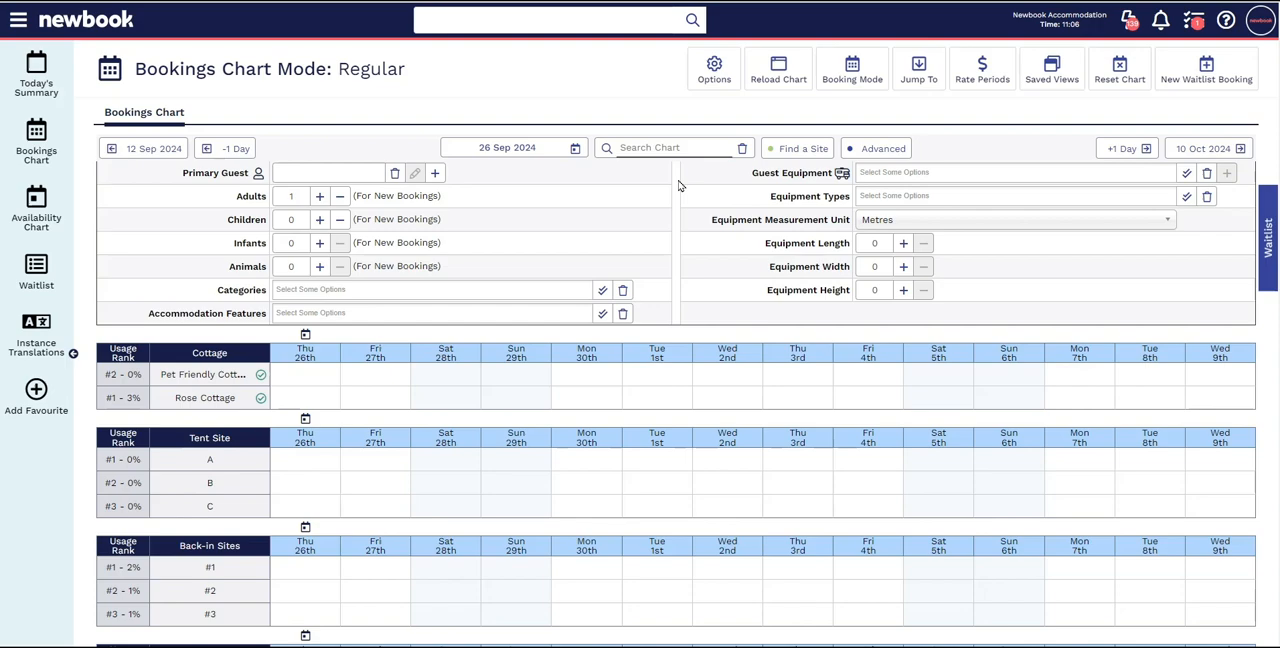
Make John Smith the primary guest with 4 adults and select Thu 26th at Tent Site A ($75.00).
left_click(328, 172)
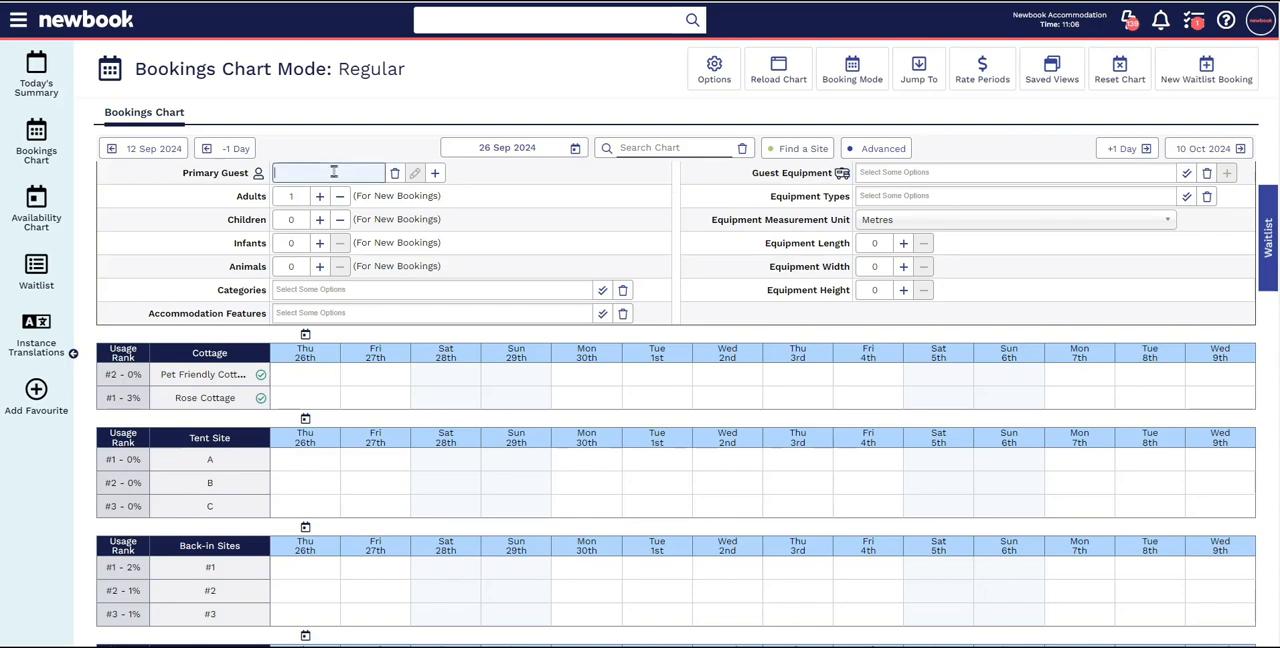
type("john sml")
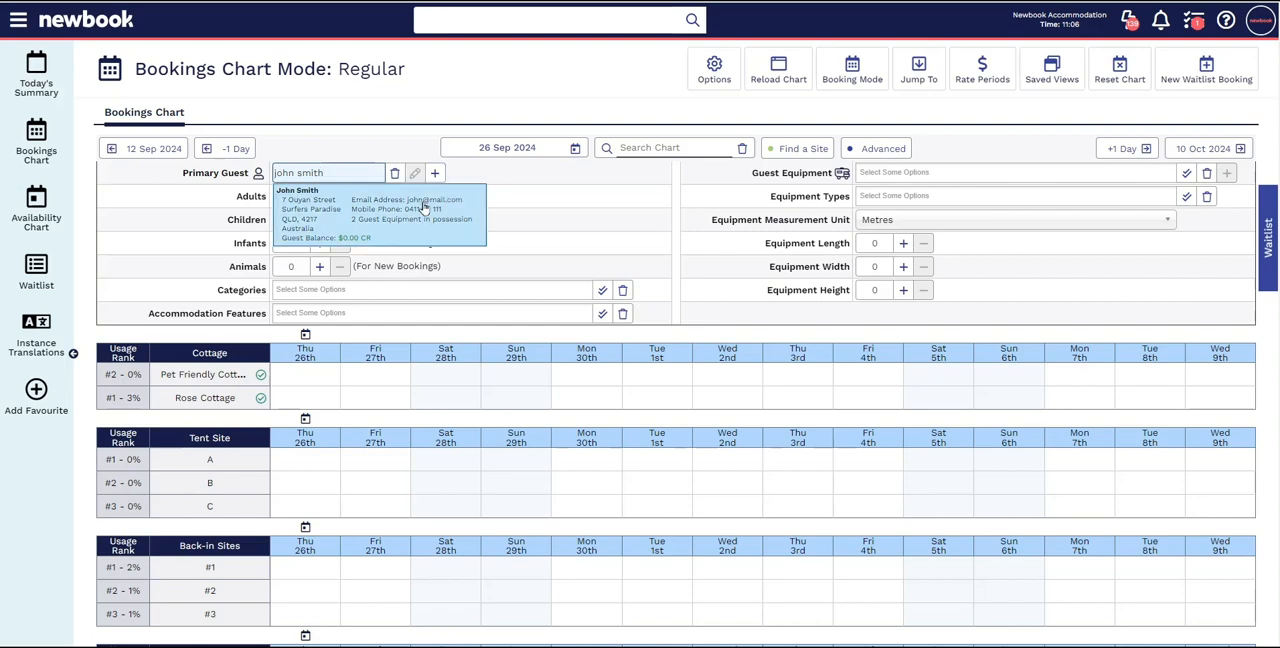
left_click(296, 190)
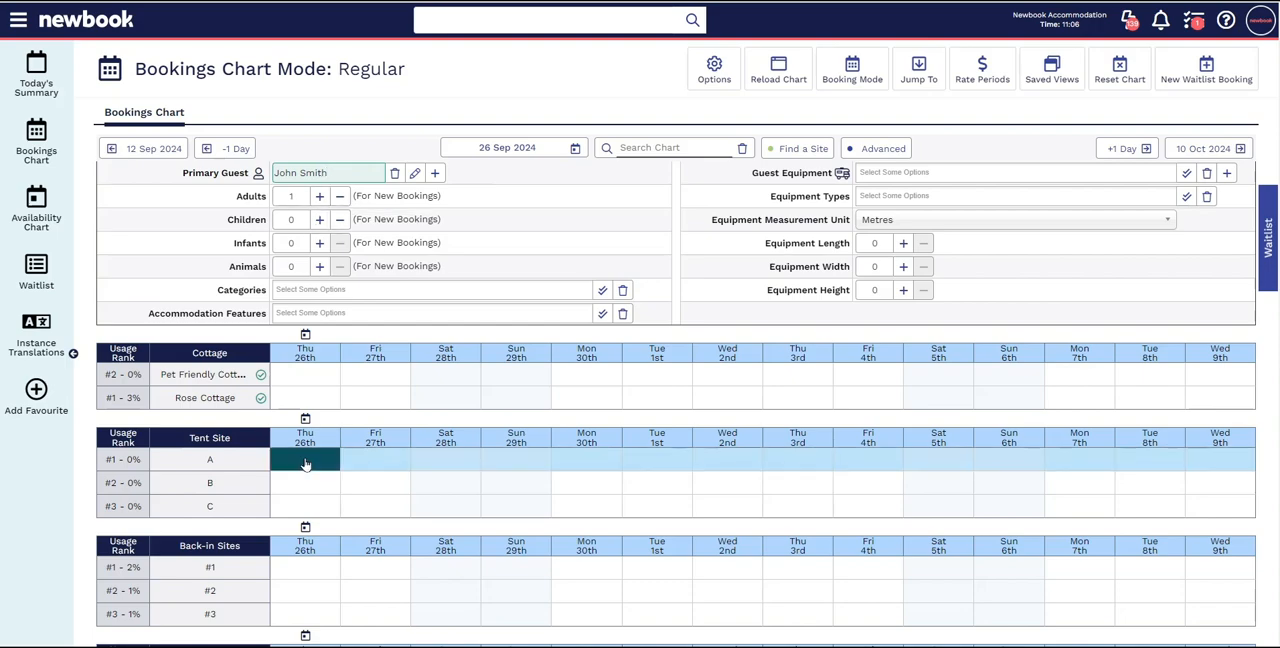
left_click(320, 196)
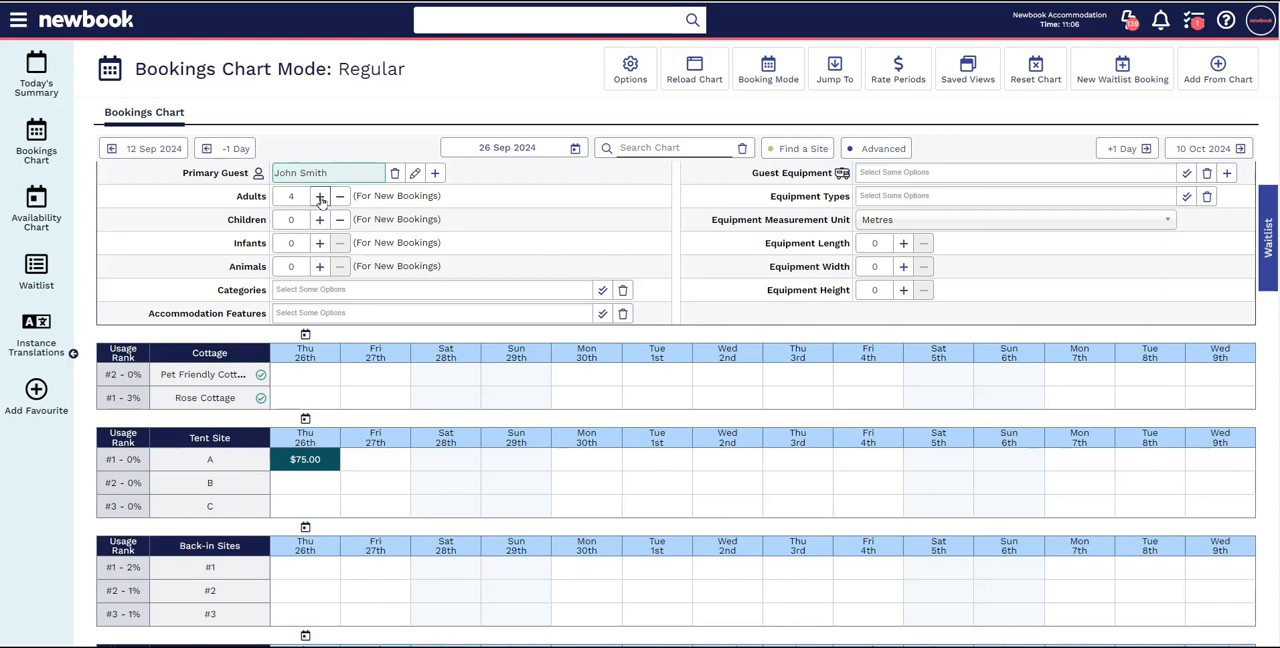
Filter the chart's categories to Tent, Back-in and Pull Through Sites.
left_click(430, 288)
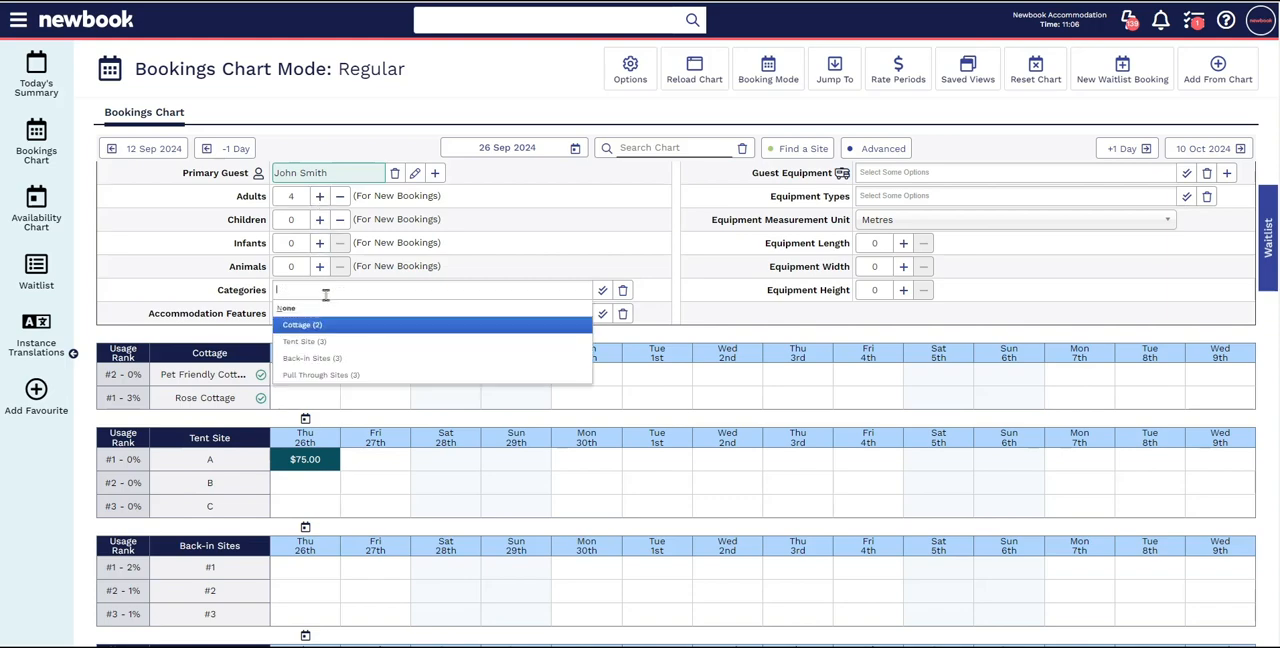
left_click(320, 374)
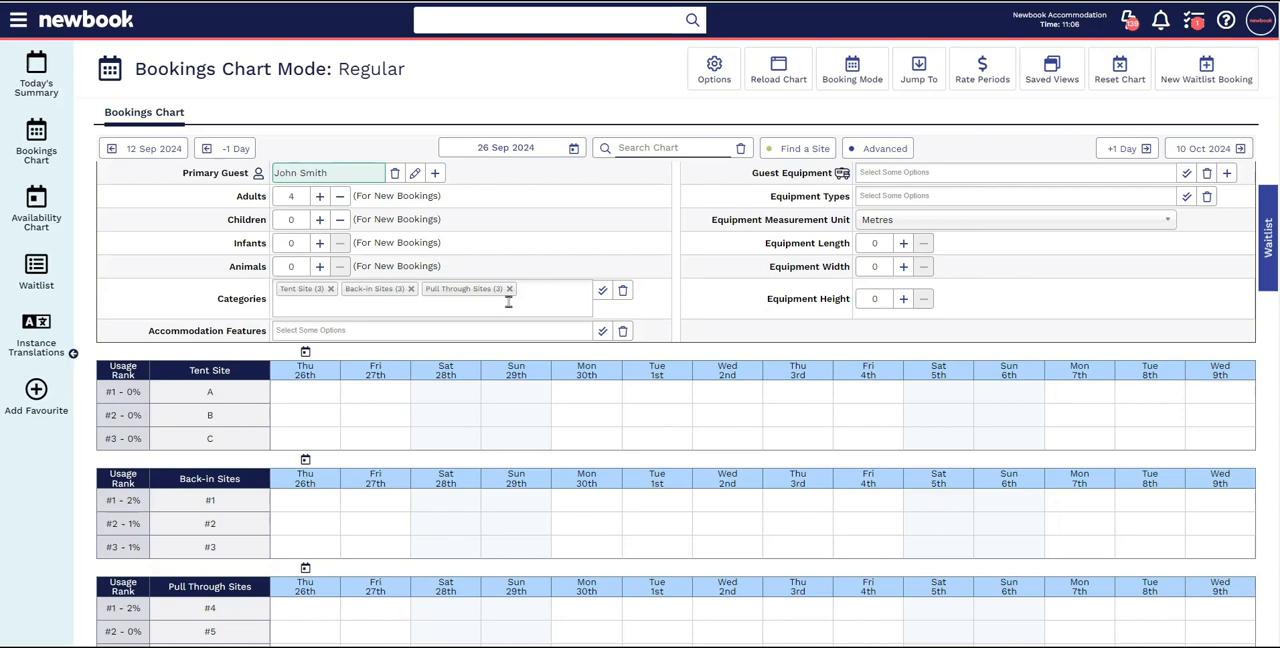
mouse_move(836, 210)
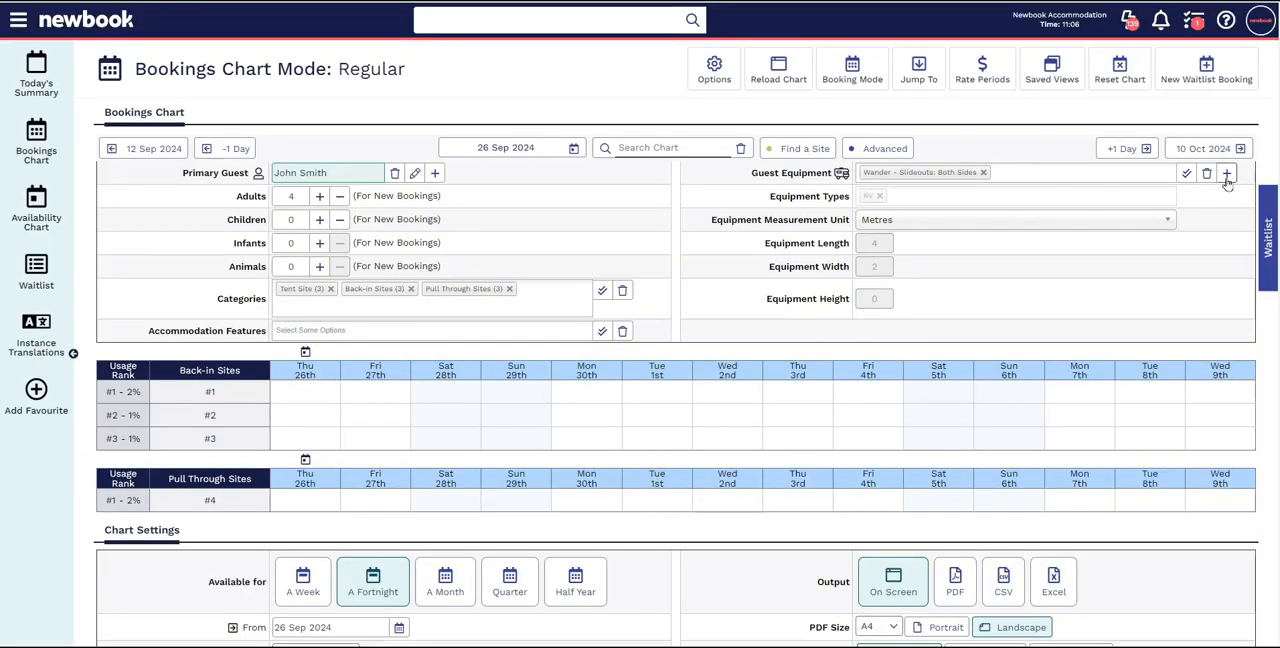
mouse_move(1228, 172)
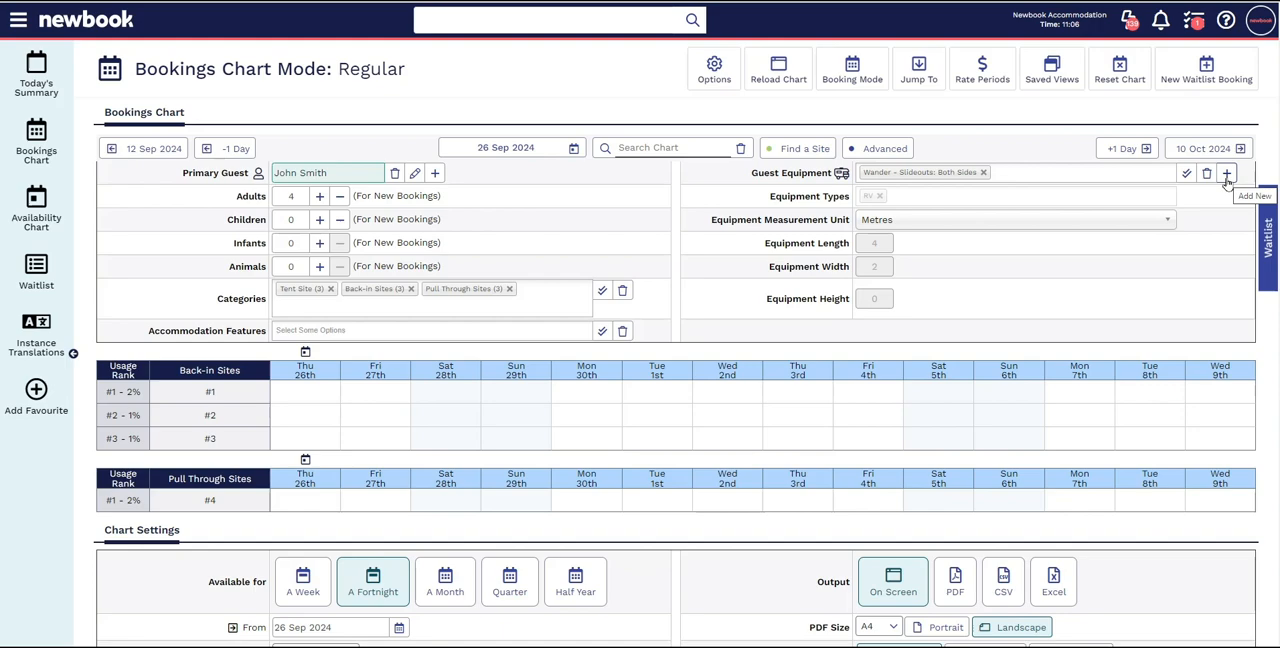
mouse_move(1092, 238)
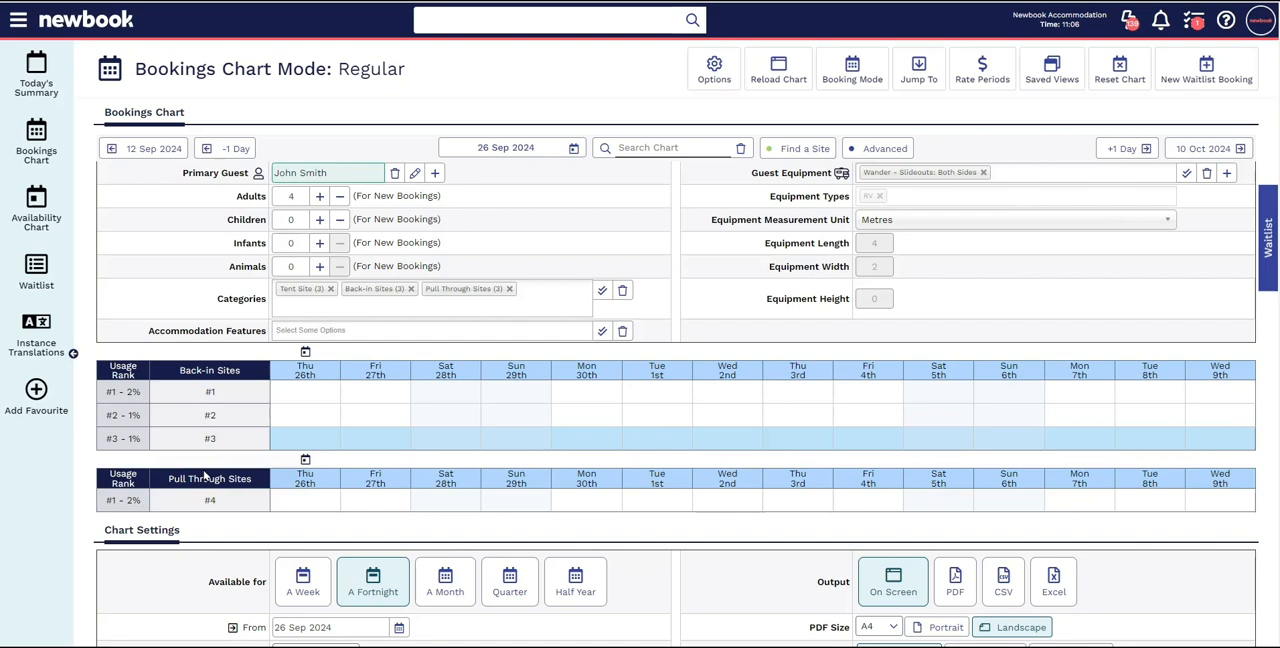
mouse_move(312, 420)
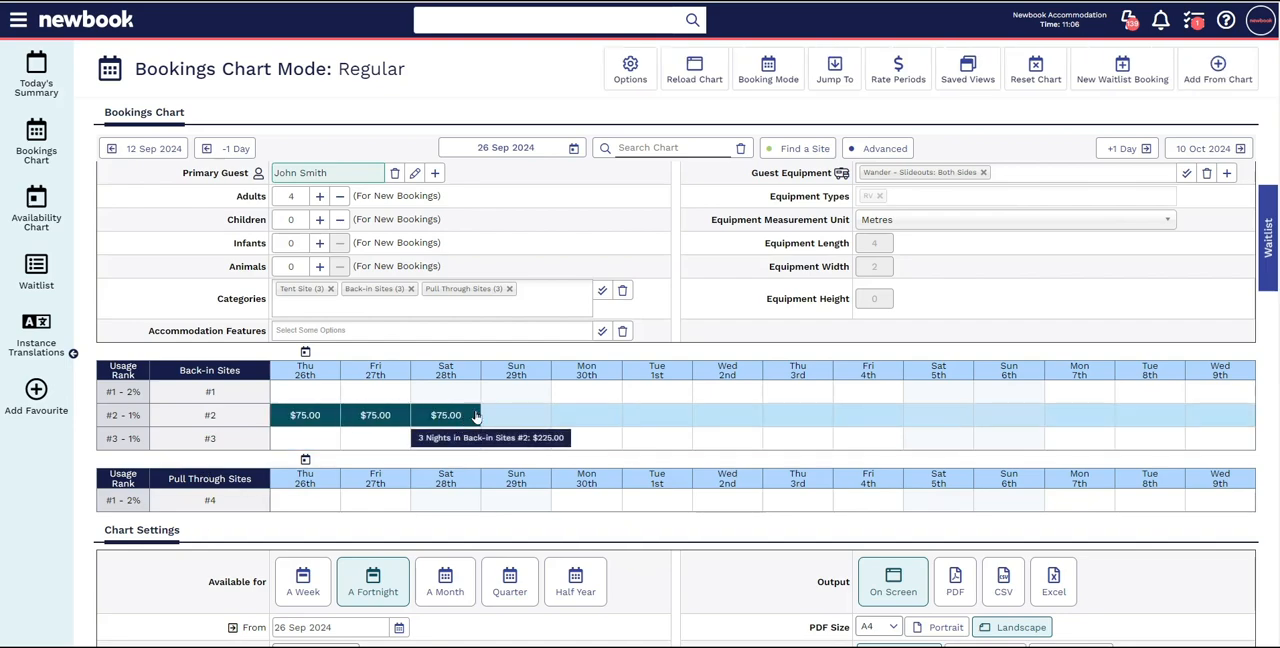
left_click(1216, 68)
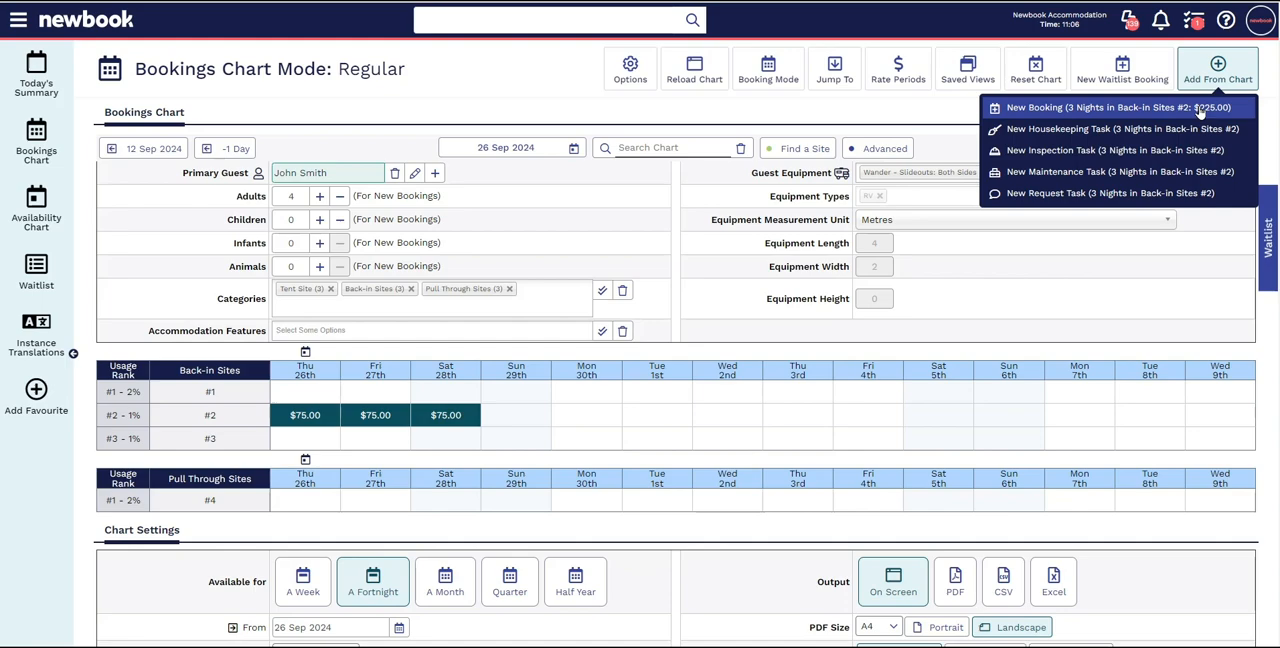
left_click(1108, 108)
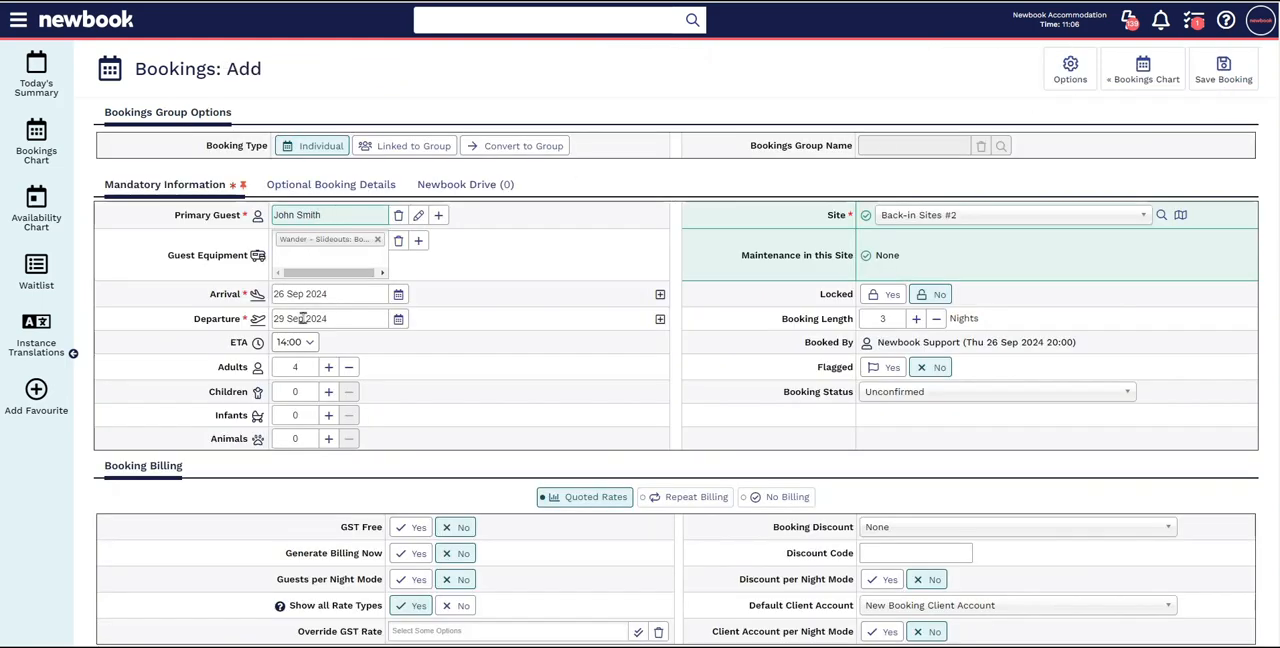
mouse_move(910, 180)
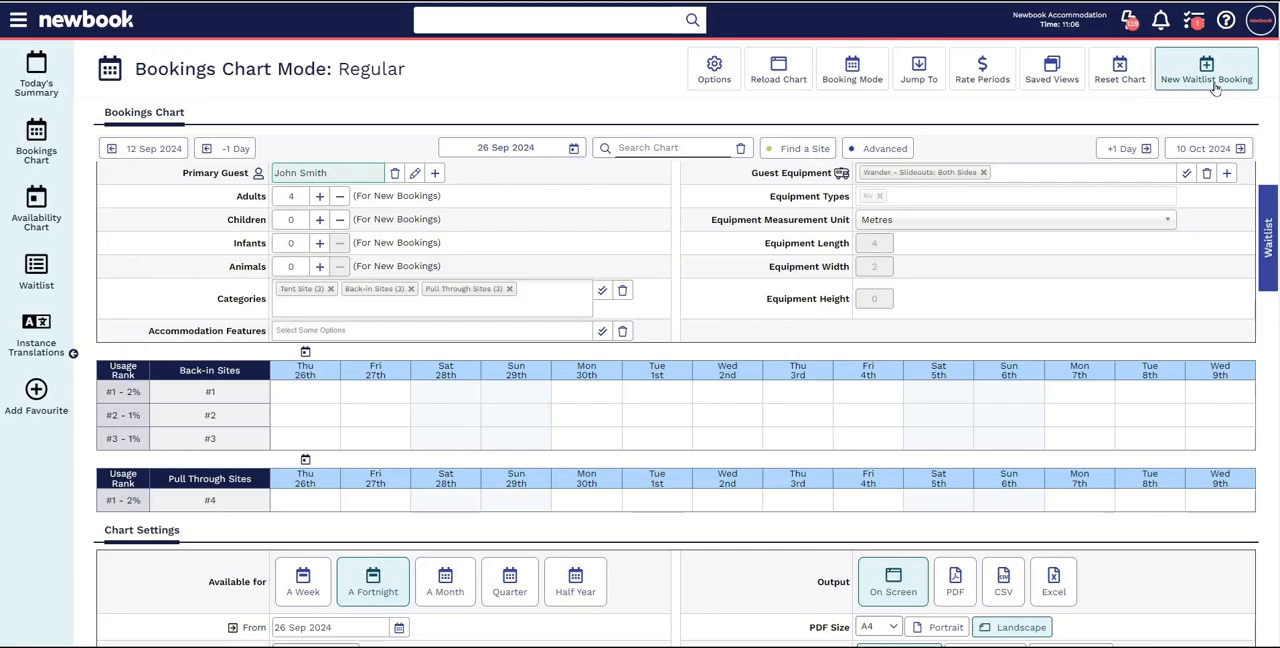
Start a waitlist booking, then show the chart's Options dropdown.
left_click(1206, 68)
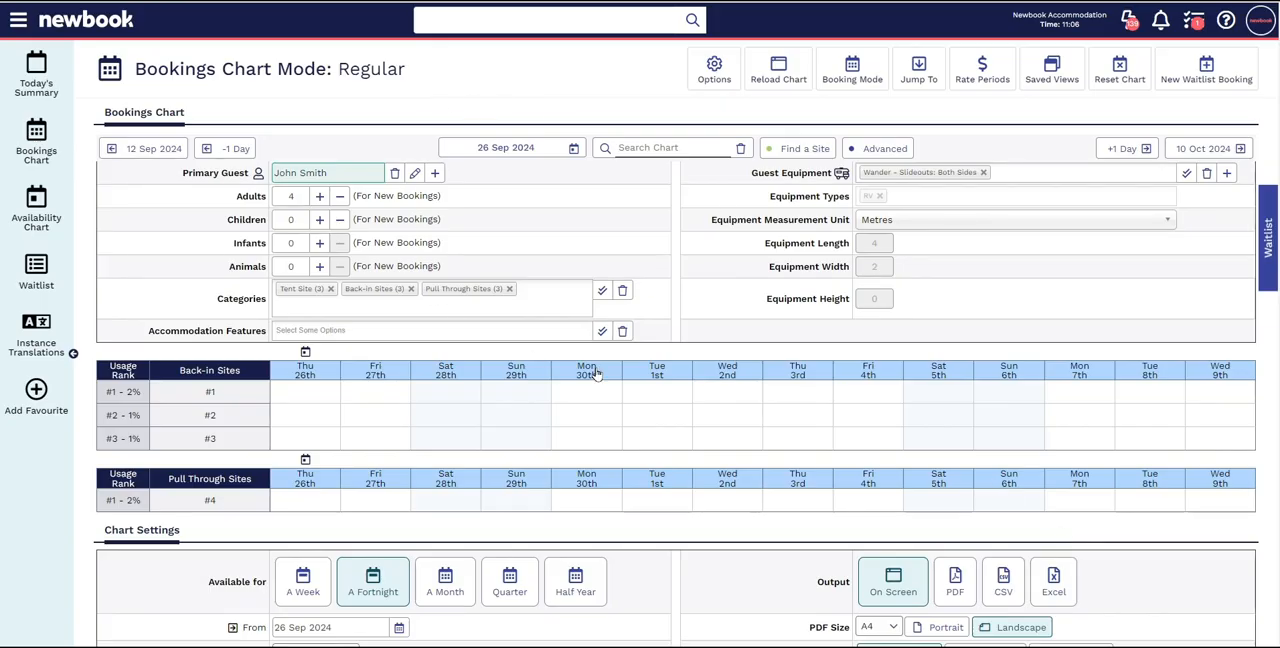
left_click(714, 68)
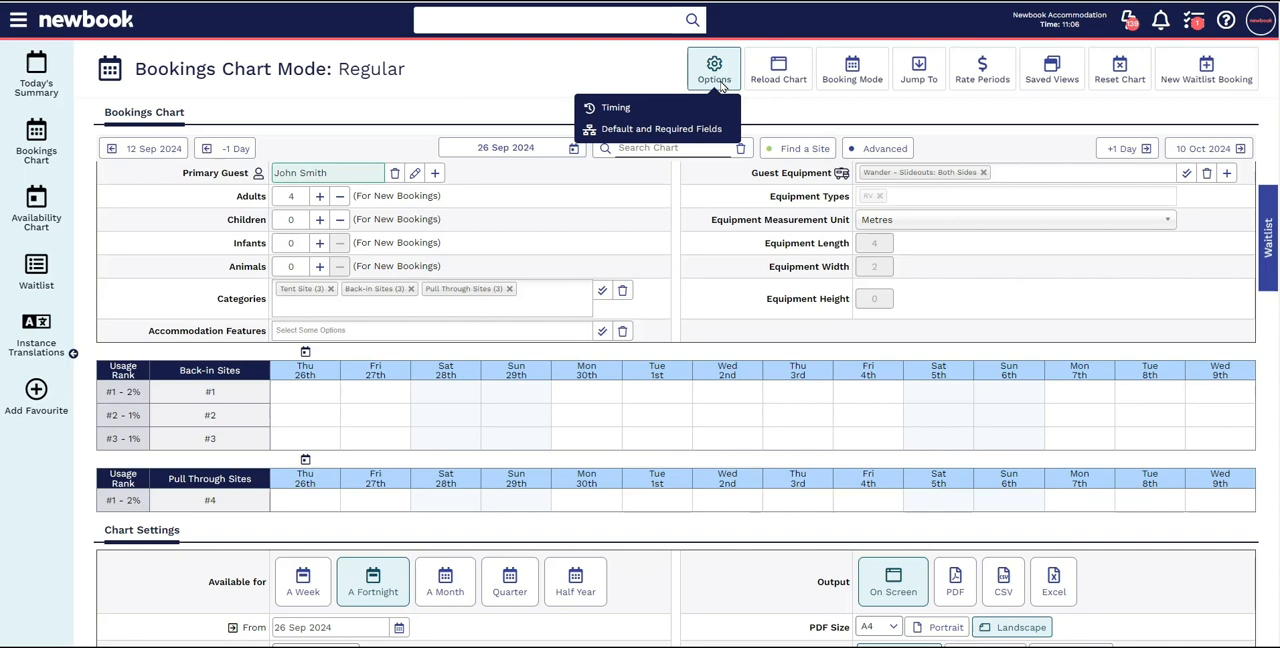
mouse_move(656, 128)
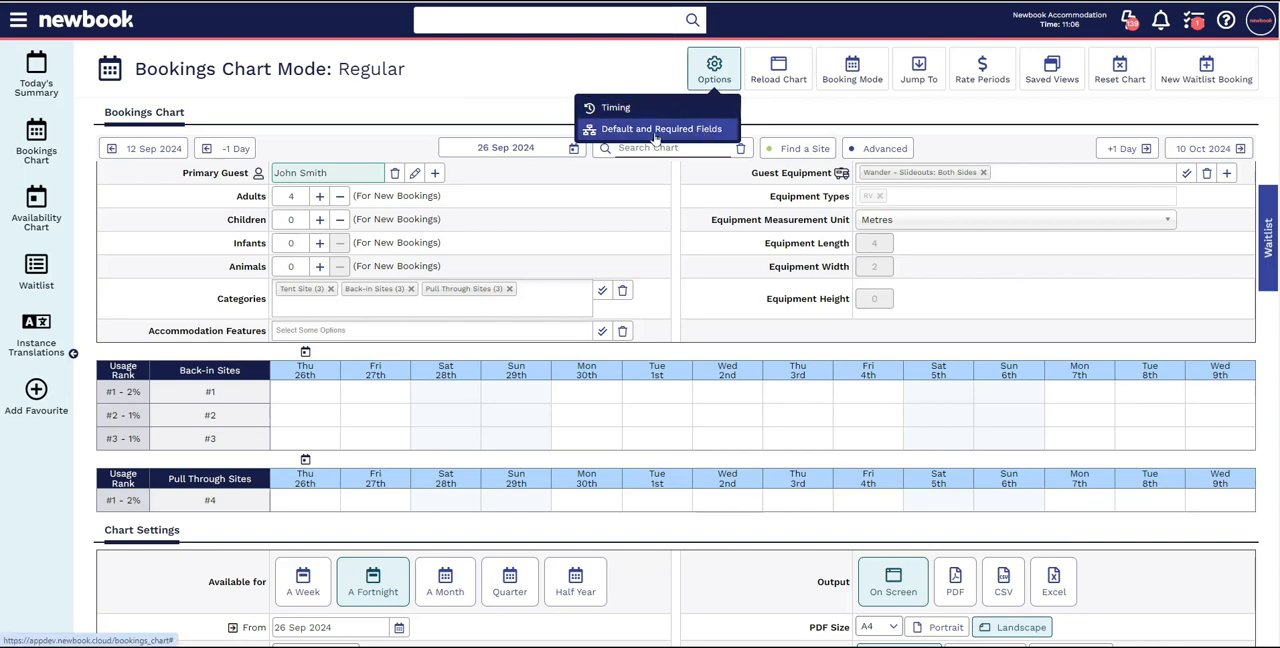
For your own user, default Filter Options to Yes and save the configuration.
left_click(662, 128)
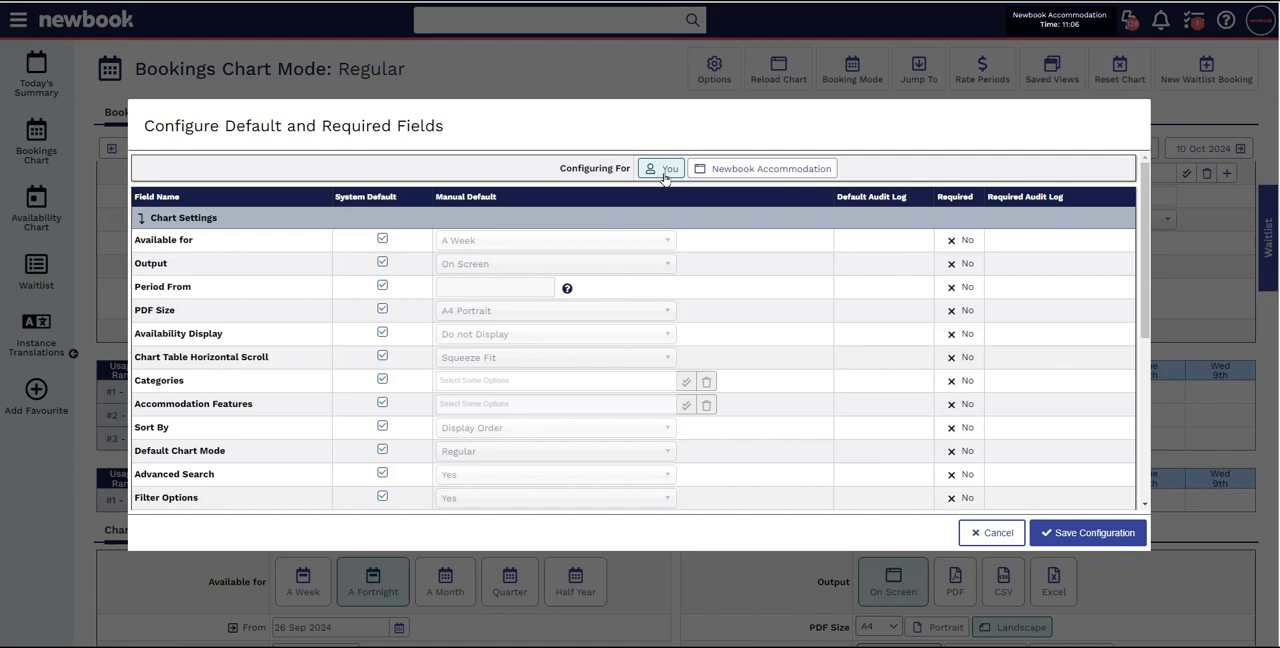
left_click(556, 496)
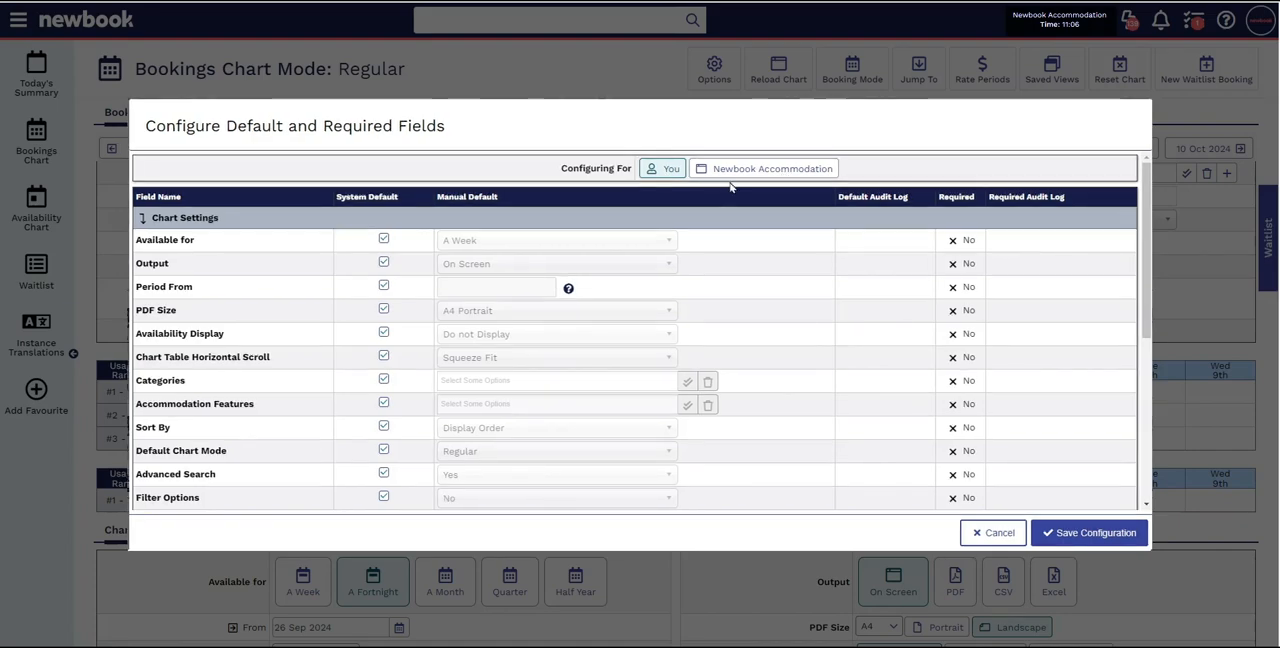
scroll("down", 3)
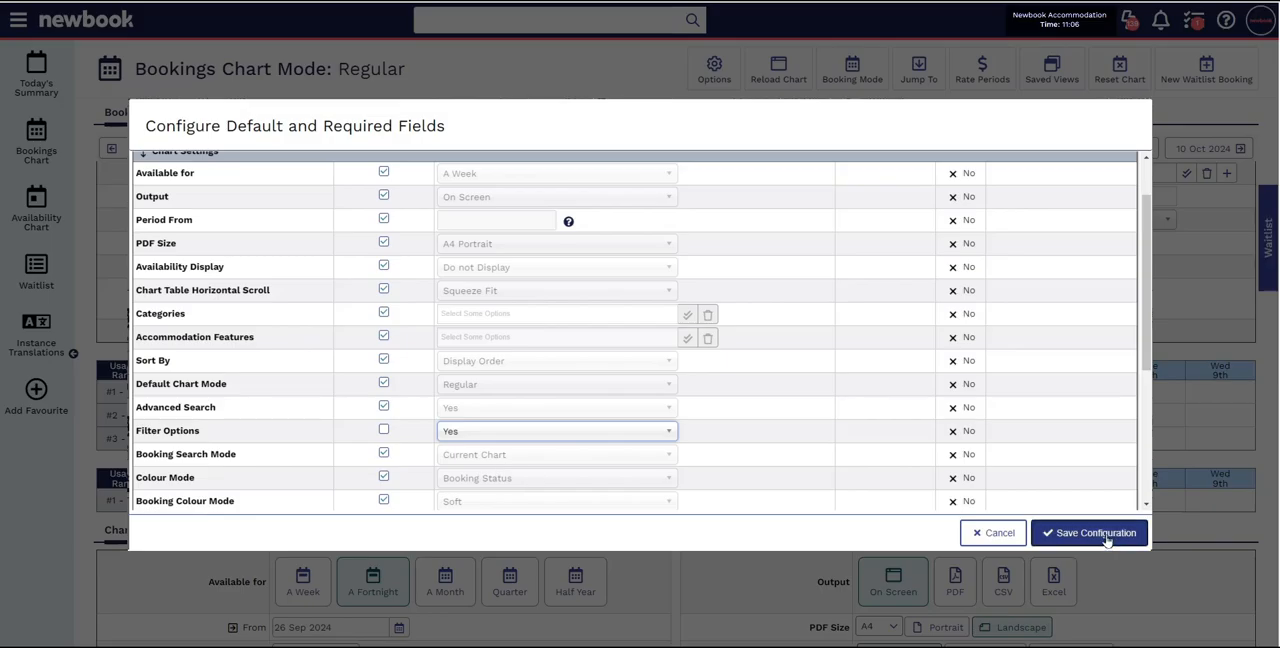
left_click(1088, 532)
type("availability")
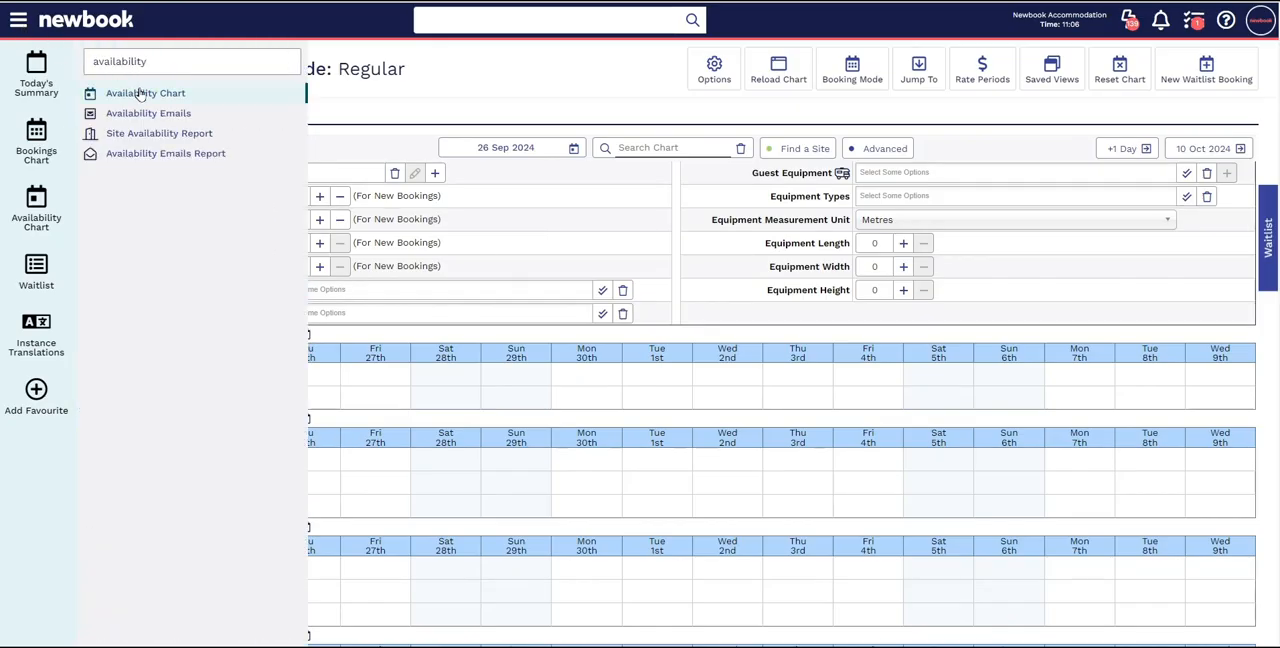
In the Availability Chart select Back-in Sites for 26–28 September, three nights totalling $195.00.
left_click(144, 92)
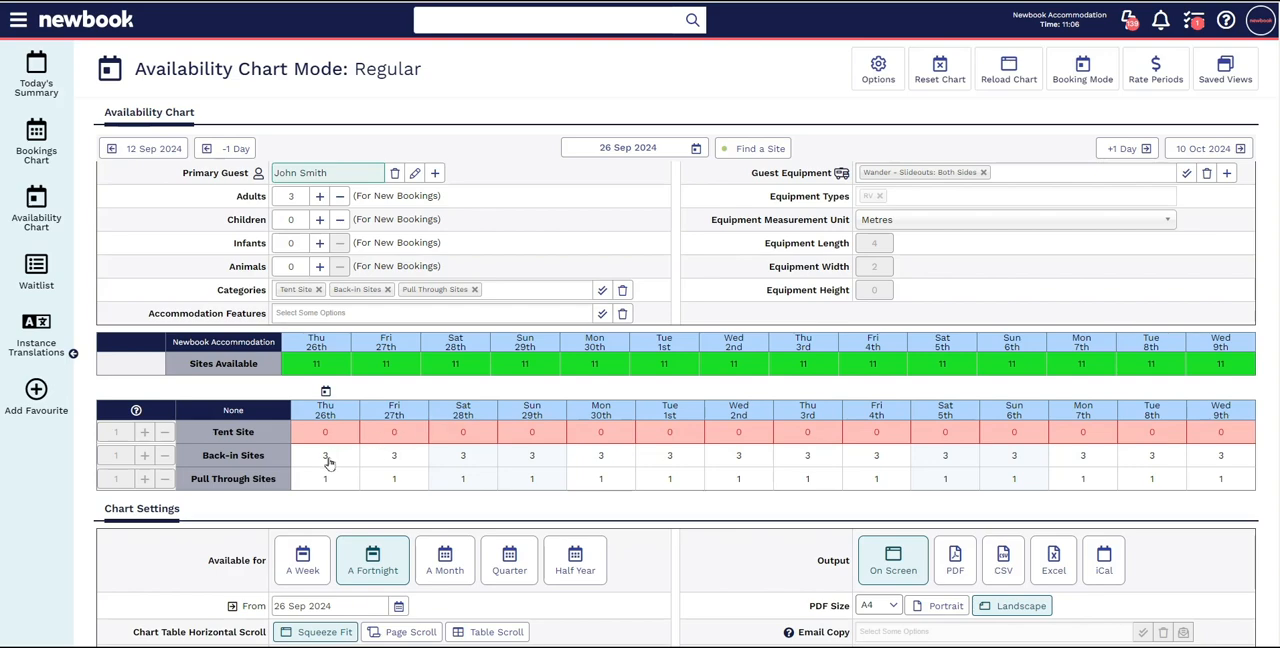
left_click_drag(324, 456, 464, 456)
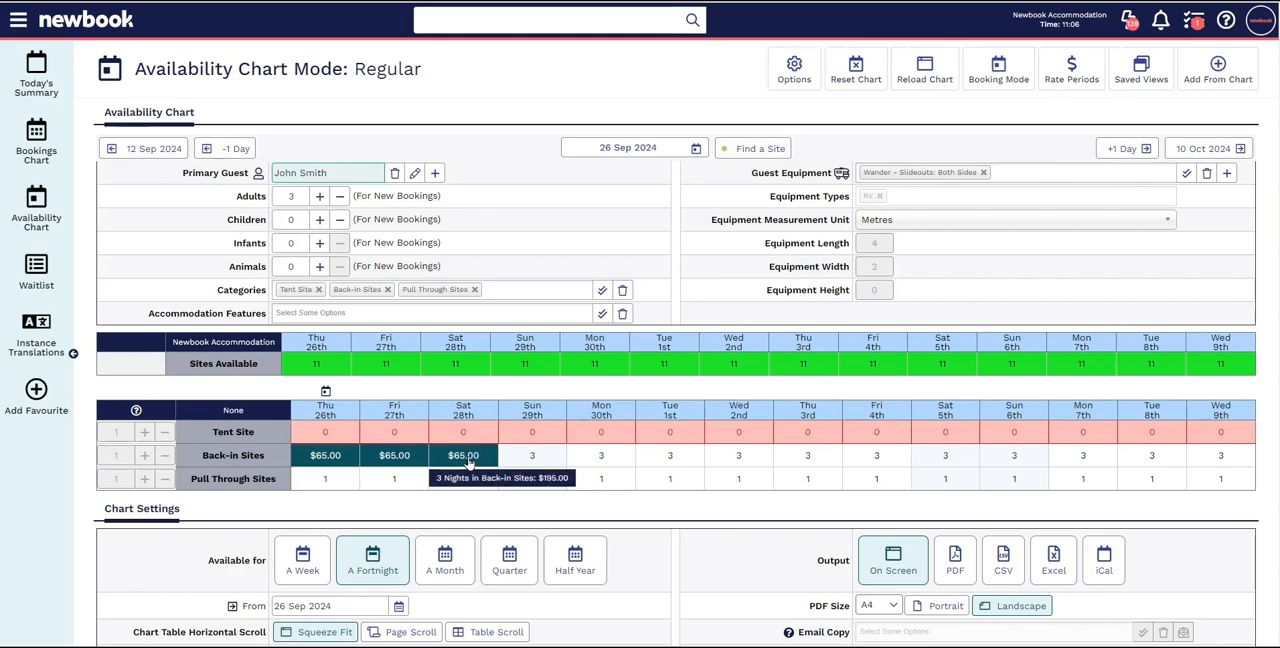
left_click(1216, 70)
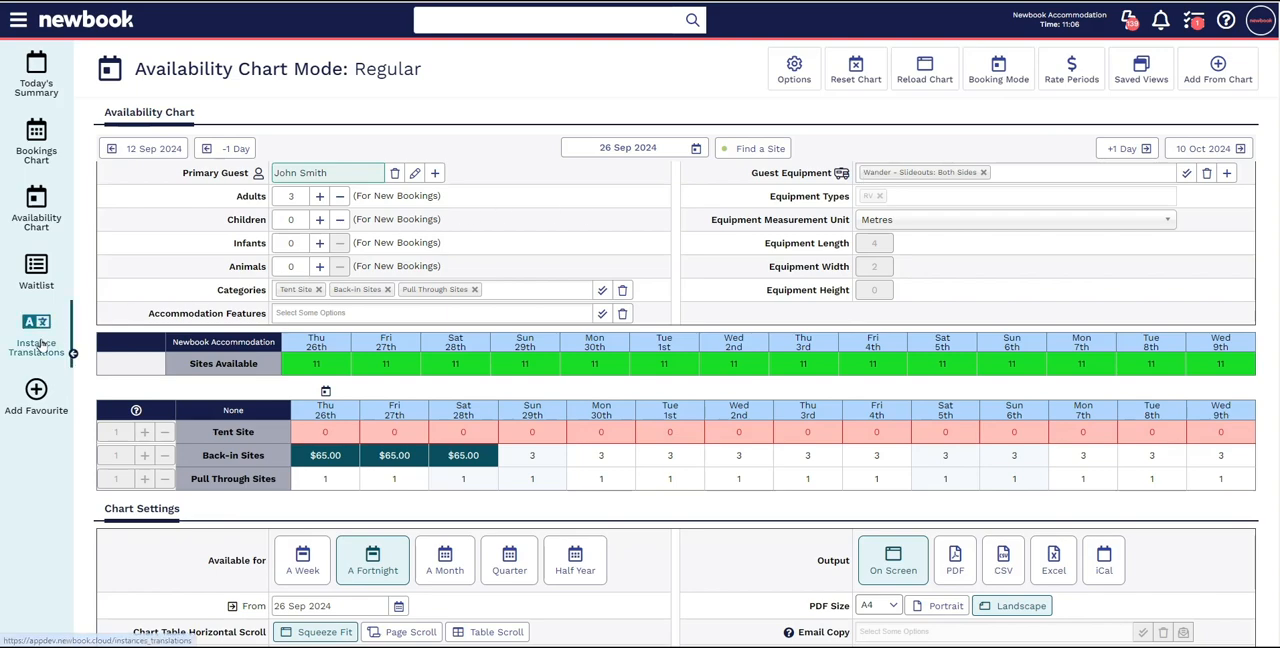
In Instance Translations rename 'Site' to 'Room' so the chart offers 'Find a Room'.
left_click(36, 336)
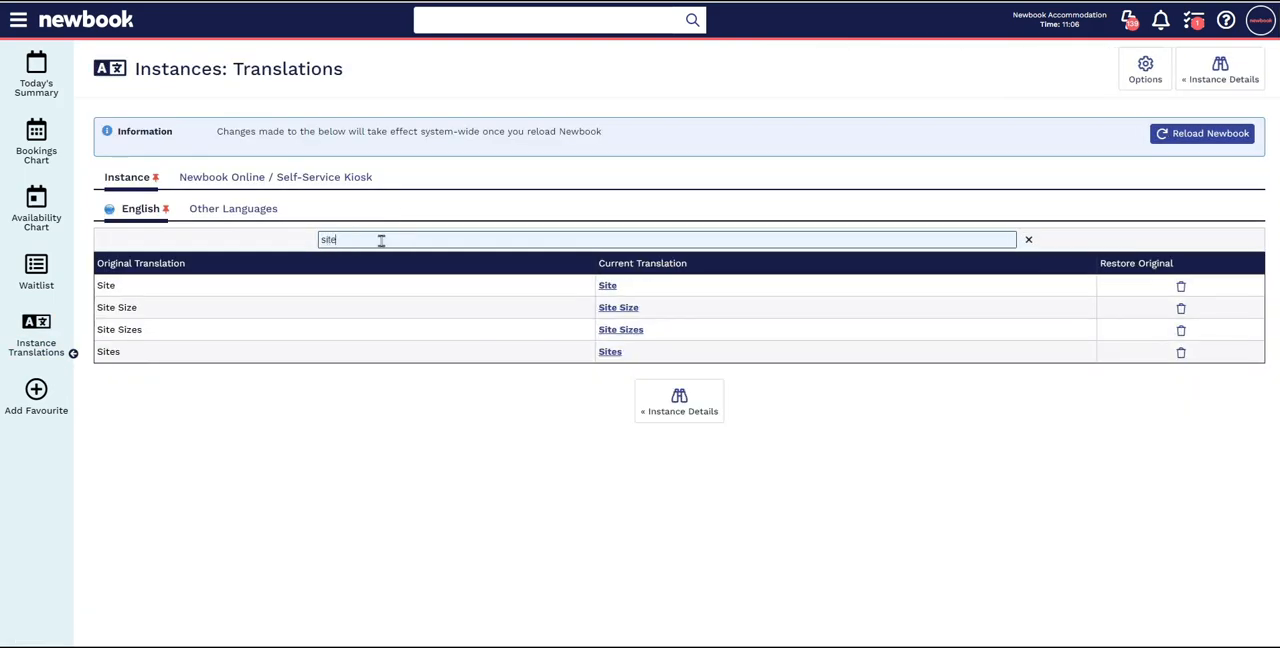
left_click(608, 286)
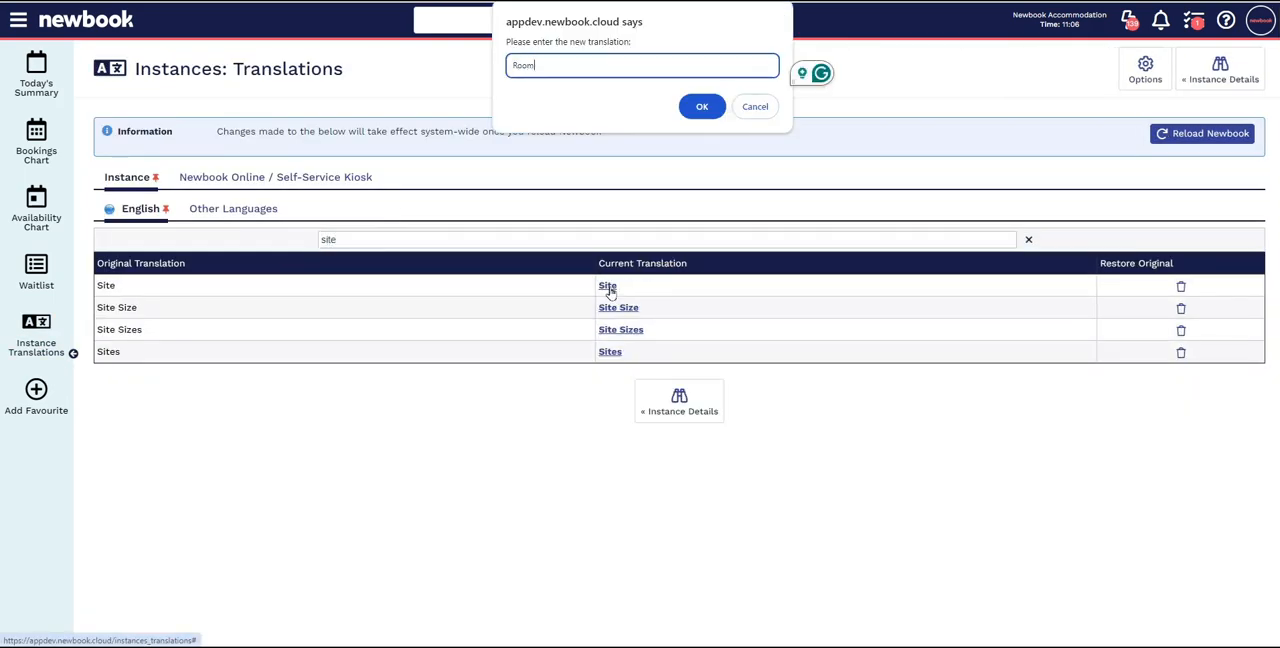
left_click(700, 106)
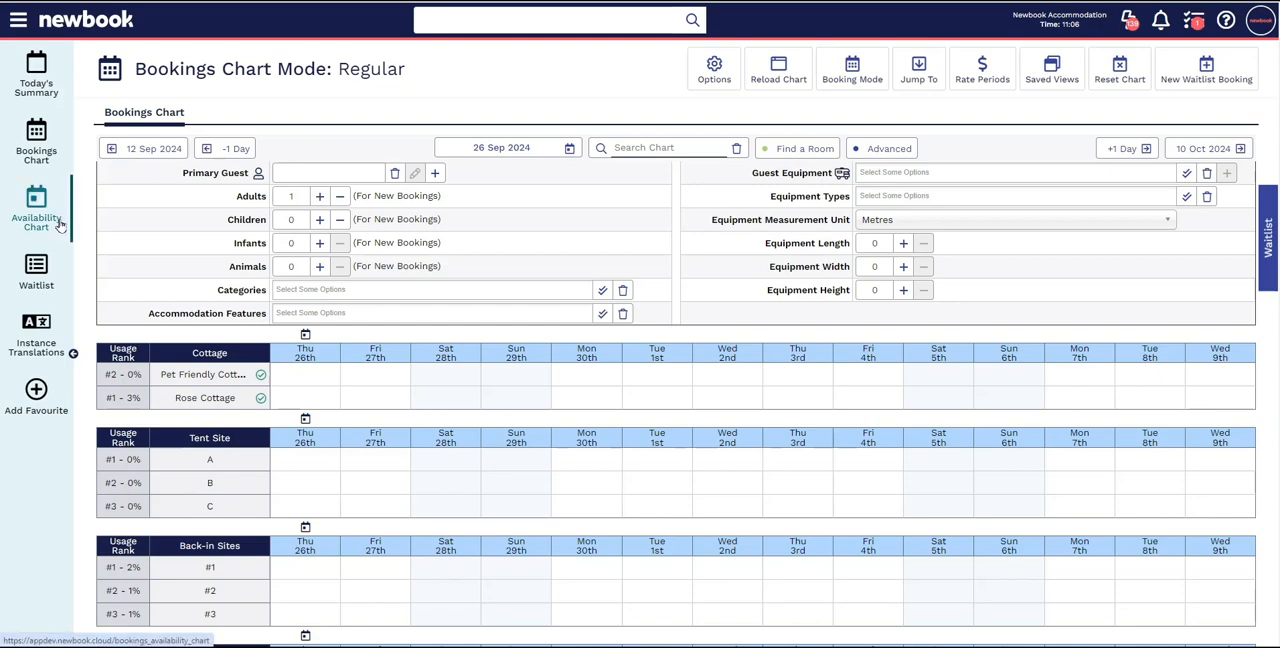
mouse_move(56, 228)
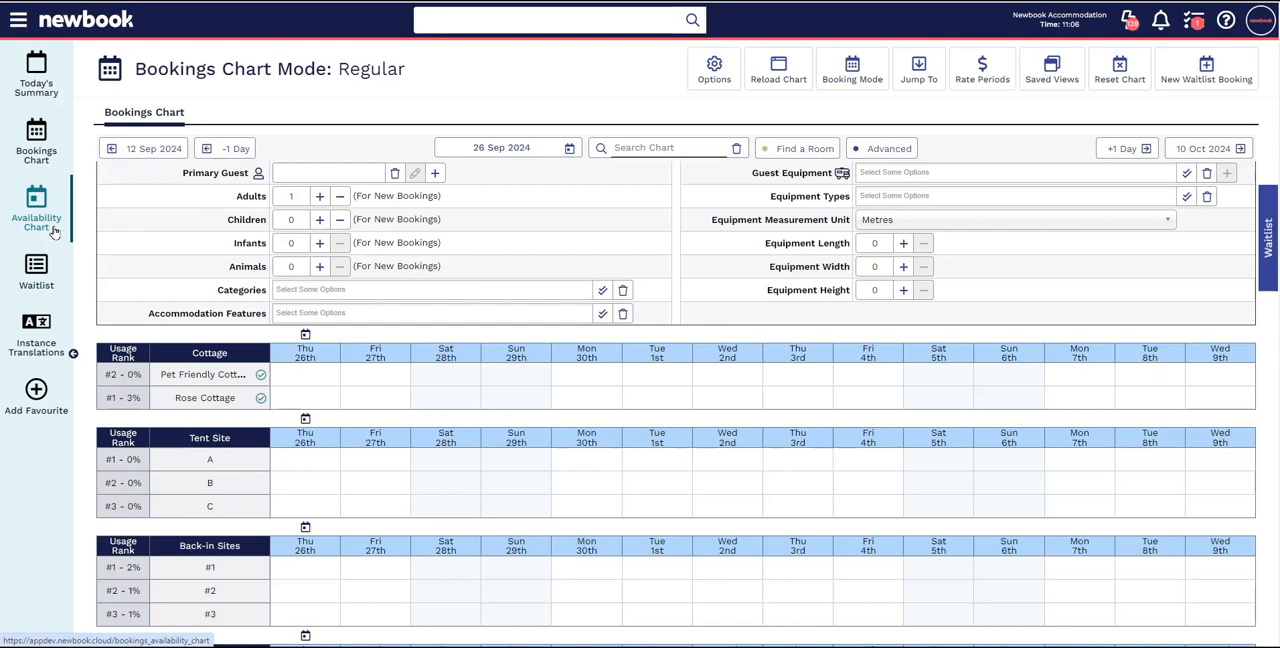
mouse_move(688, 168)
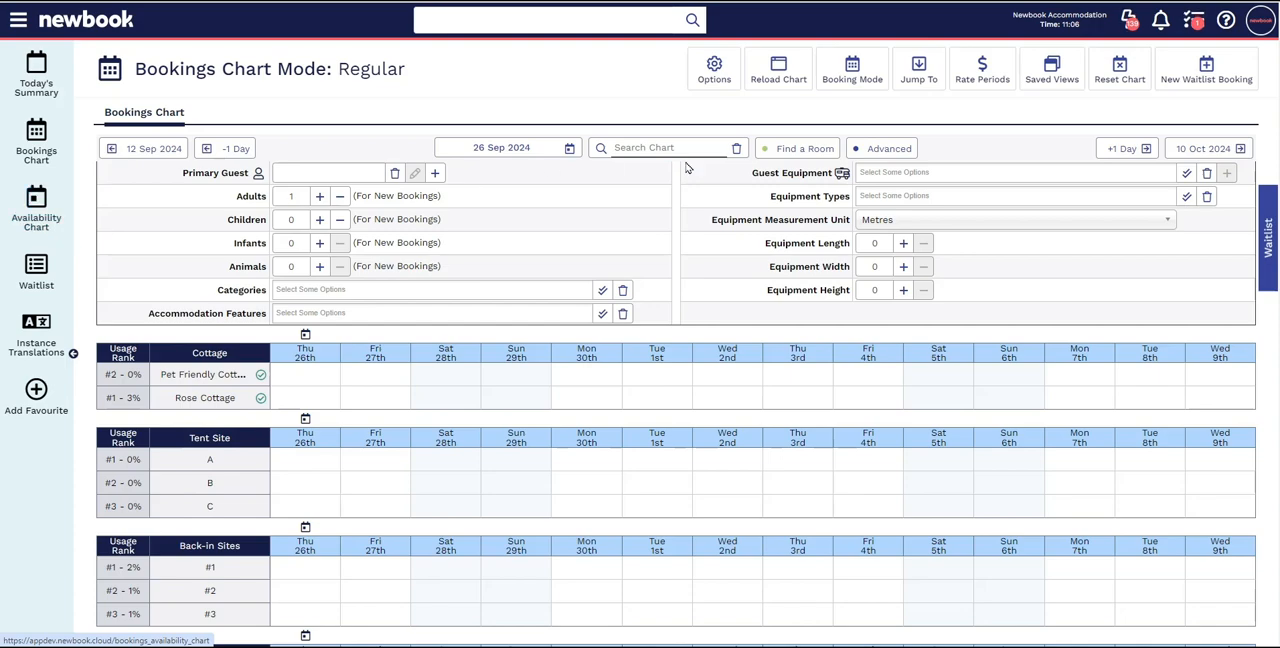
Show the Knowledge Base panel of recommended booking articles beside the chart.
left_click(1226, 20)
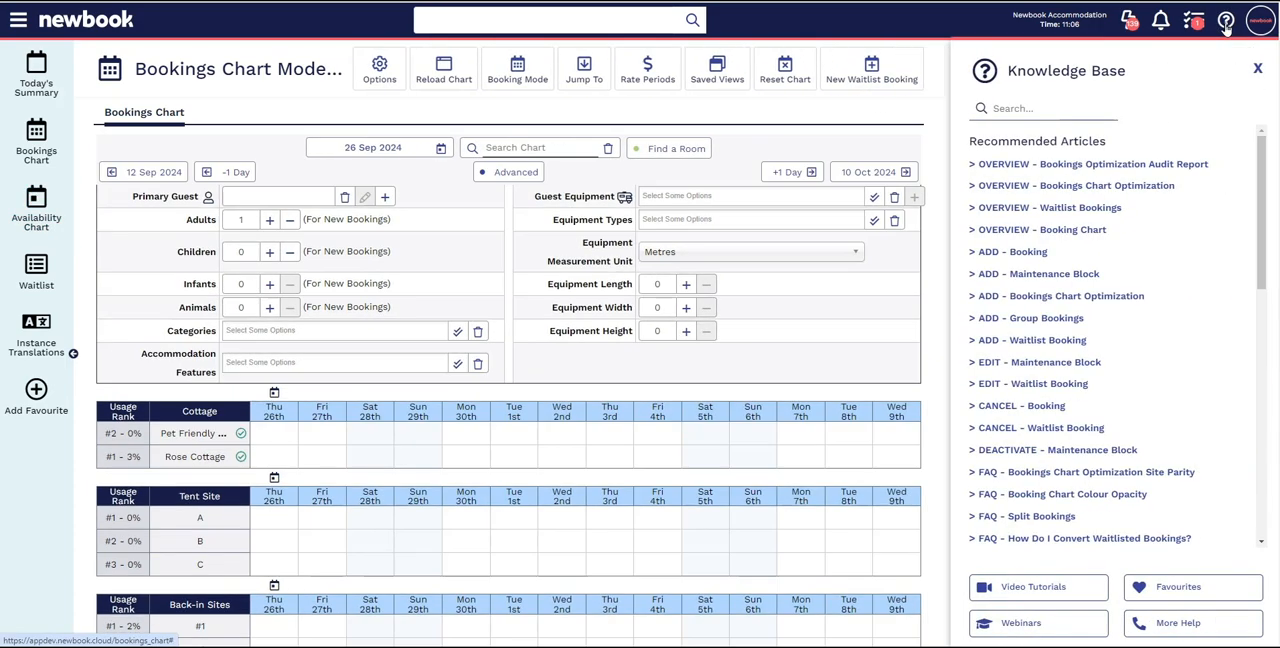